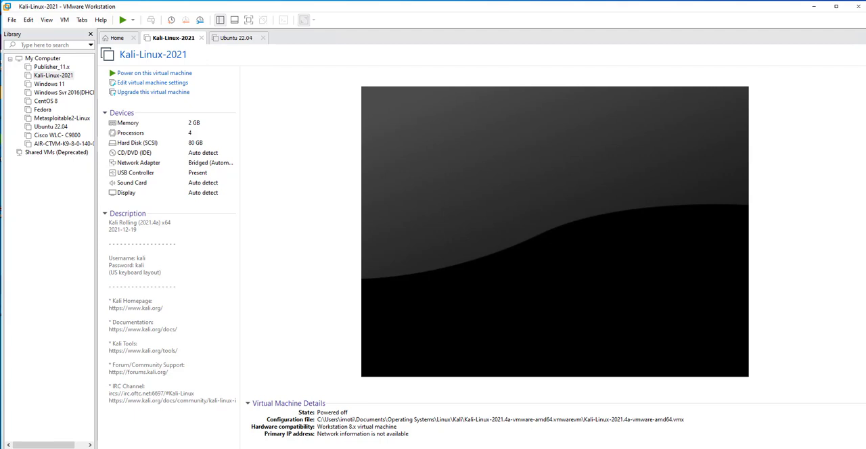
{"action": "mouse_move", "coordinate": [140, 117]}
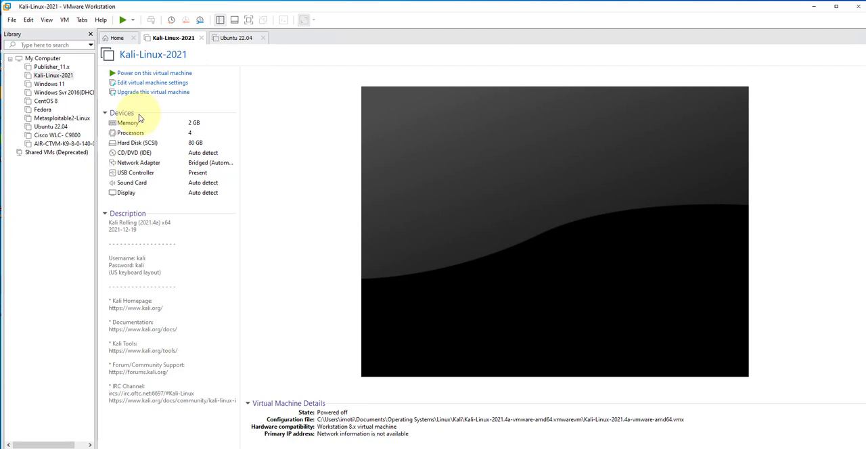
{"action": "mouse_move", "coordinate": [203, 137]}
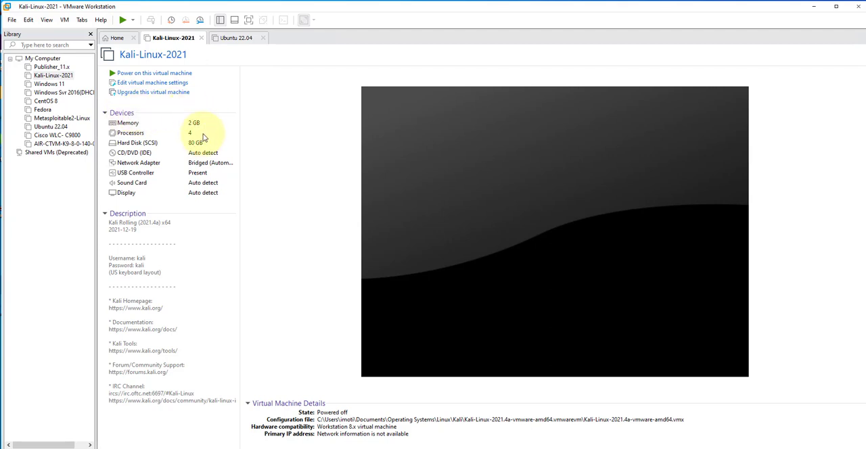
{"action": "mouse_move", "coordinate": [178, 143]}
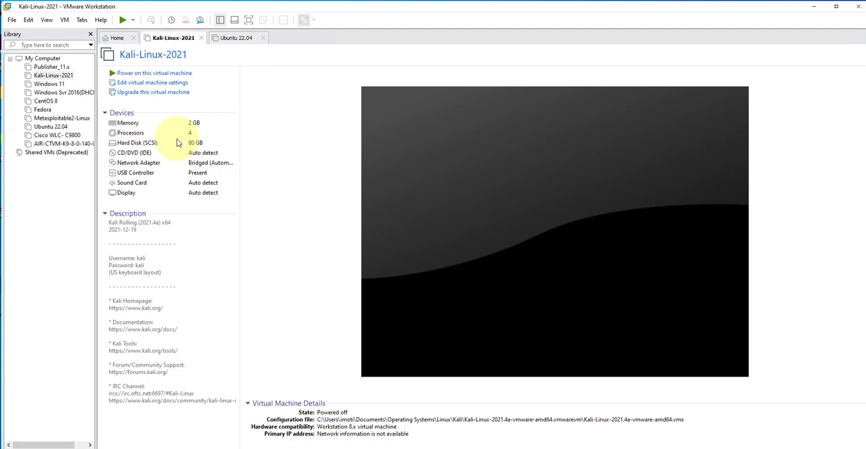
Show the USB category of Workstation Preferences, where new USB devices are set to ask.
{"action": "left_click", "coordinate": [29, 19]}
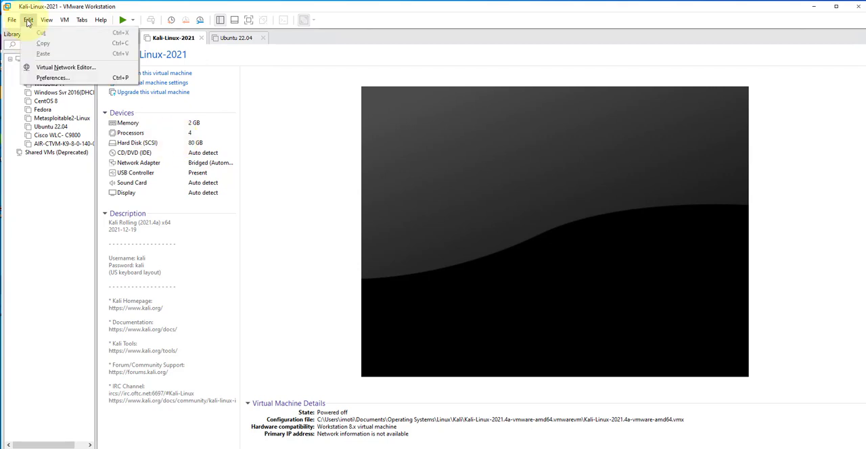
{"action": "mouse_move", "coordinate": [52, 78]}
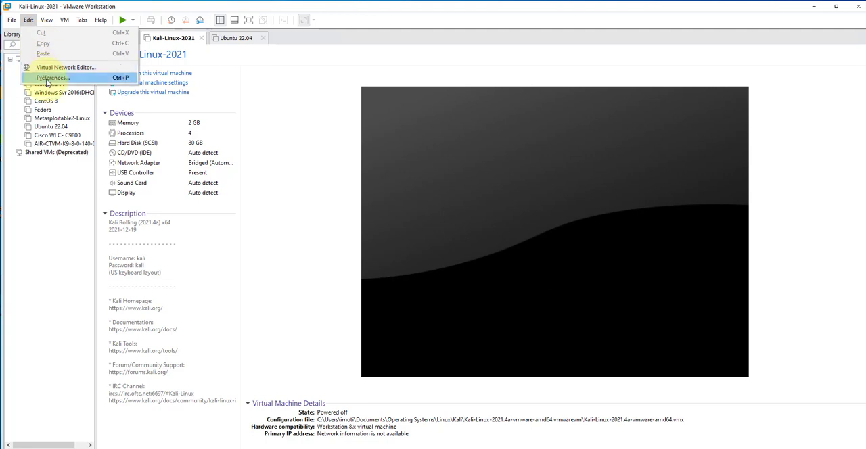
{"action": "left_click", "coordinate": [52, 78]}
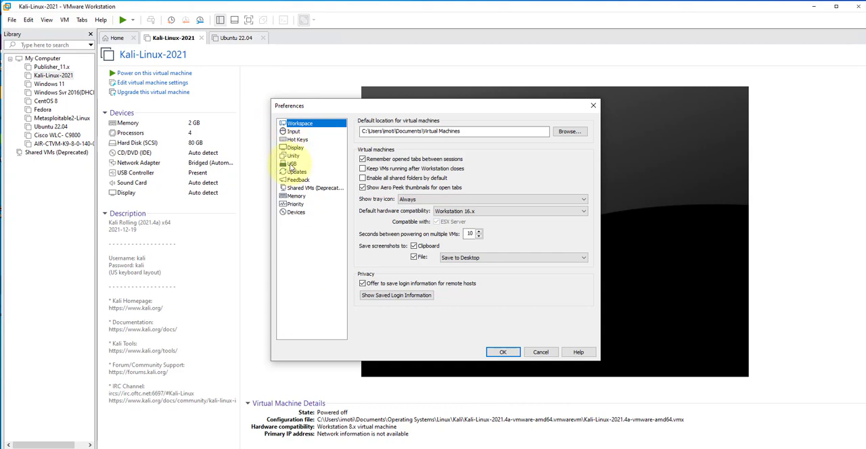
{"action": "left_click", "coordinate": [291, 163]}
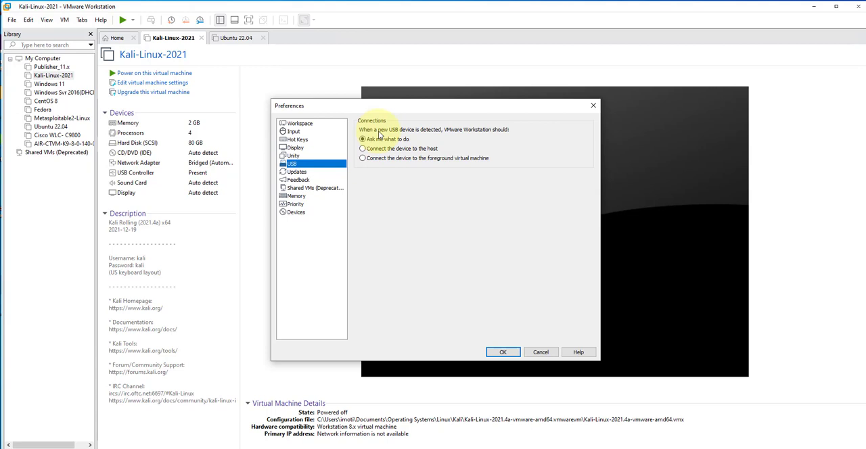
{"action": "mouse_move", "coordinate": [447, 135]}
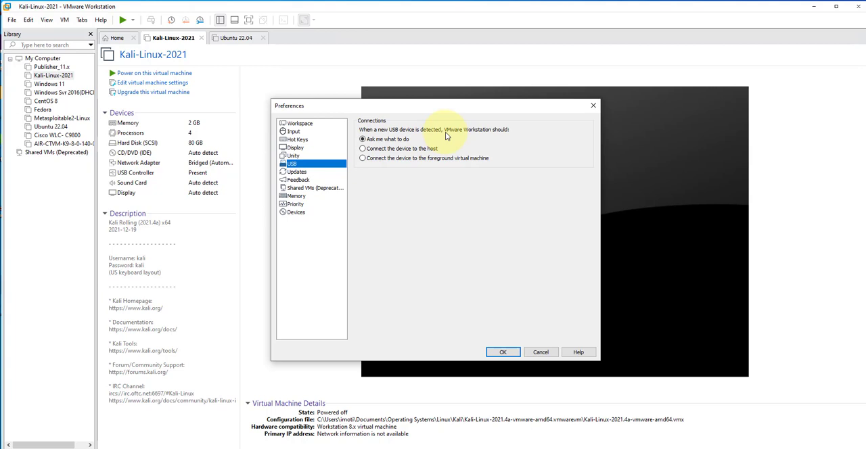
{"action": "mouse_move", "coordinate": [366, 147]}
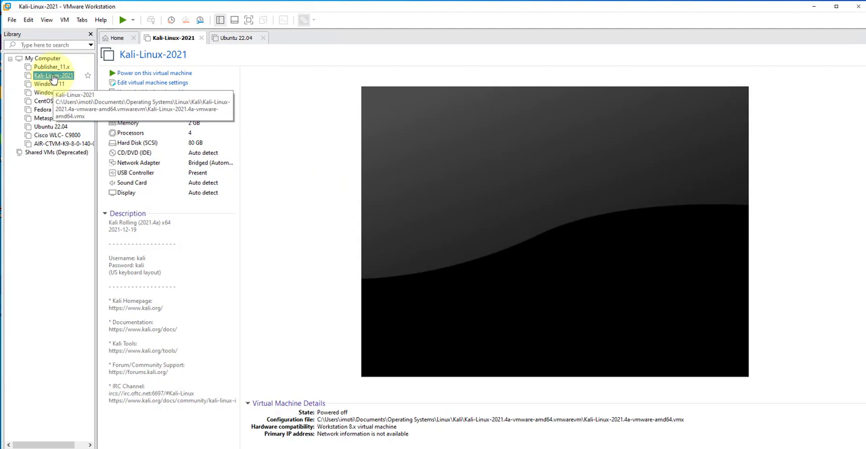
In Kali-Linux-2021's settings, try adding a USB controller; the maximum limit is already reached.
{"action": "right_click", "coordinate": [52, 75]}
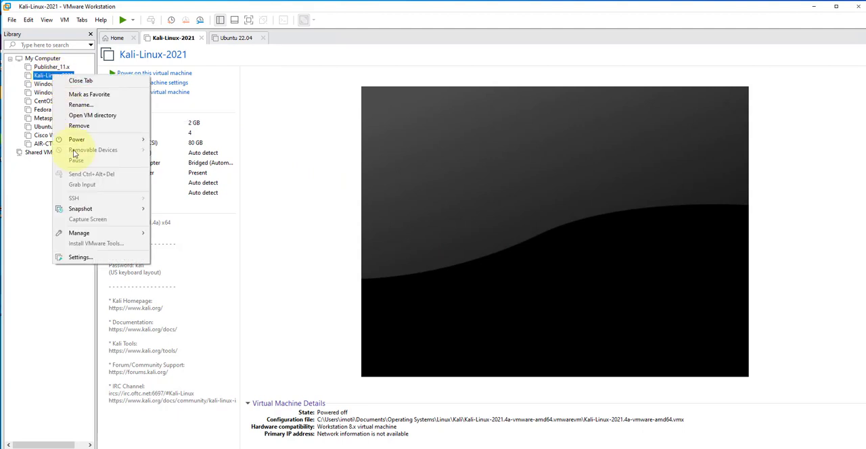
{"action": "left_click", "coordinate": [81, 256]}
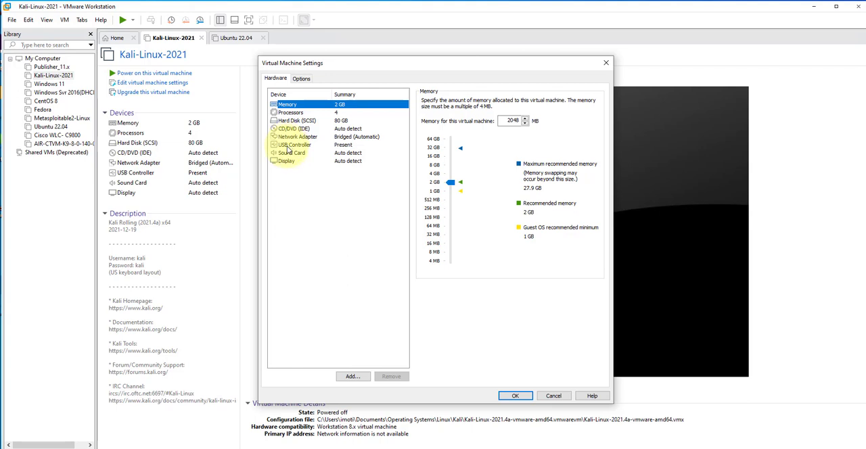
{"action": "left_click", "coordinate": [293, 145]}
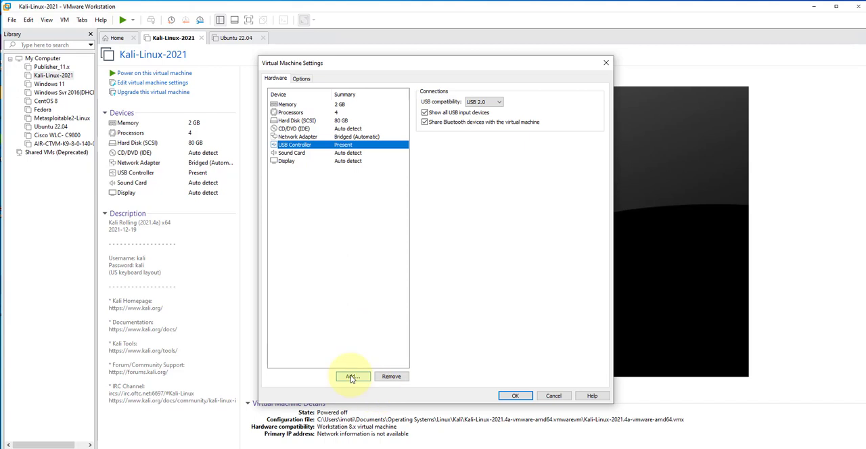
{"action": "left_click", "coordinate": [350, 376]}
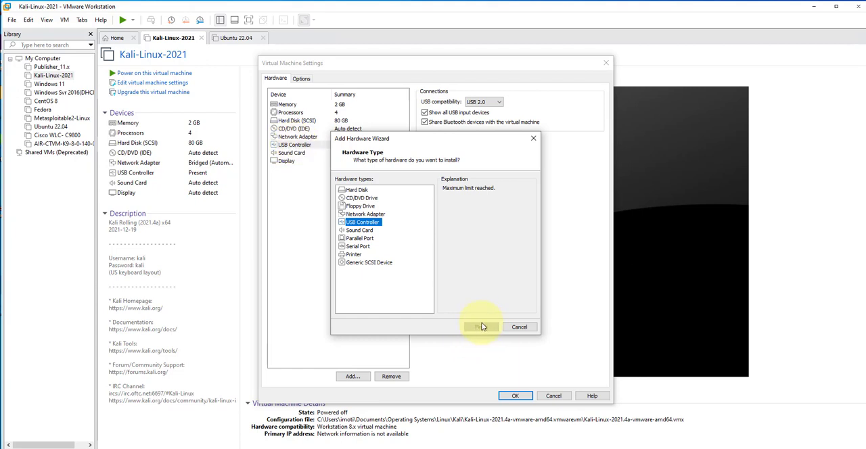
{"action": "mouse_move", "coordinate": [522, 345]}
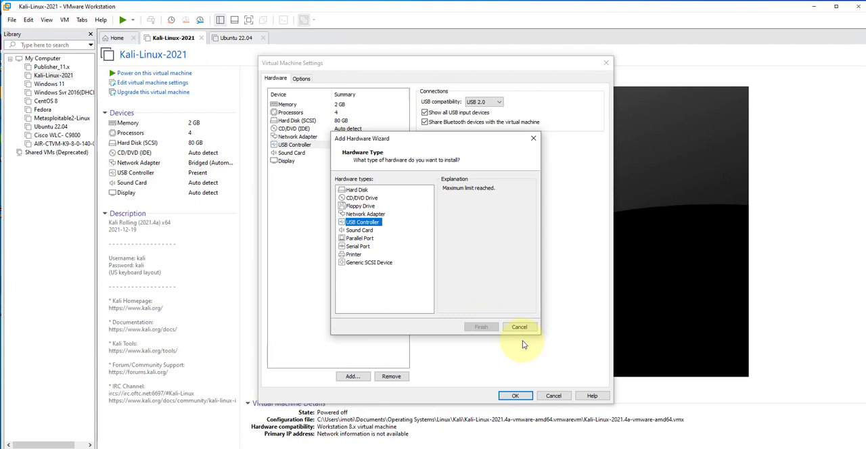
Cancel the hardware wizard, leave USB compatibility at USB 2.0, and close the settings.
{"action": "left_click", "coordinate": [519, 326]}
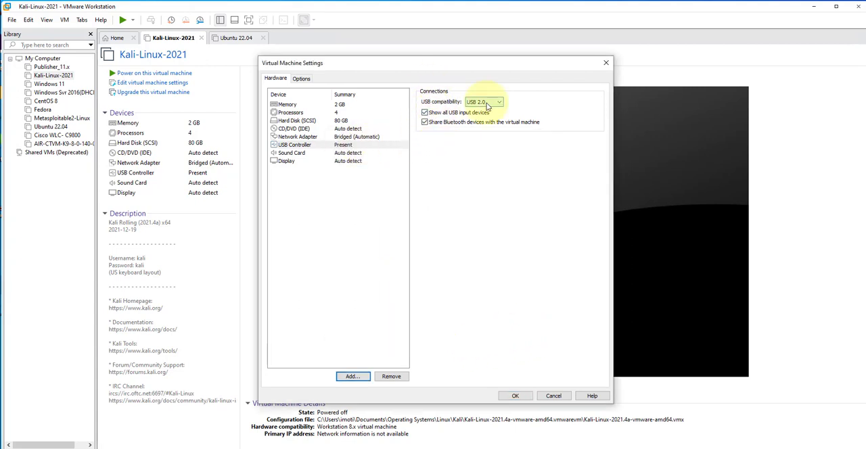
{"action": "left_click", "coordinate": [499, 101]}
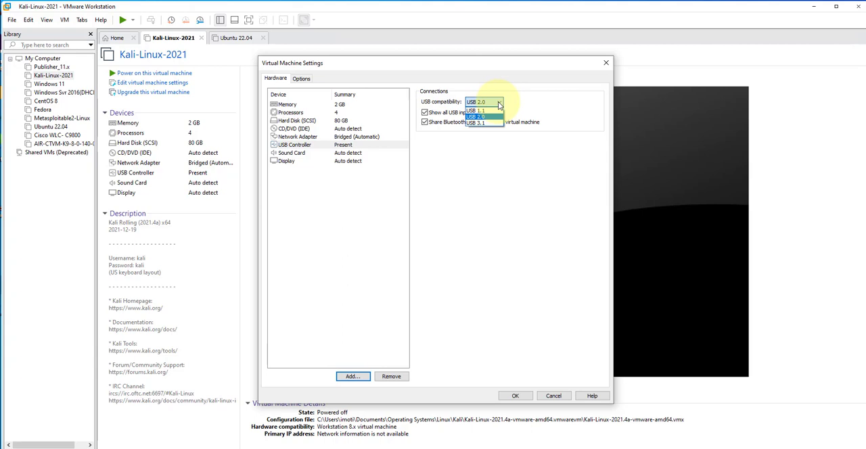
{"action": "mouse_move", "coordinate": [477, 110]}
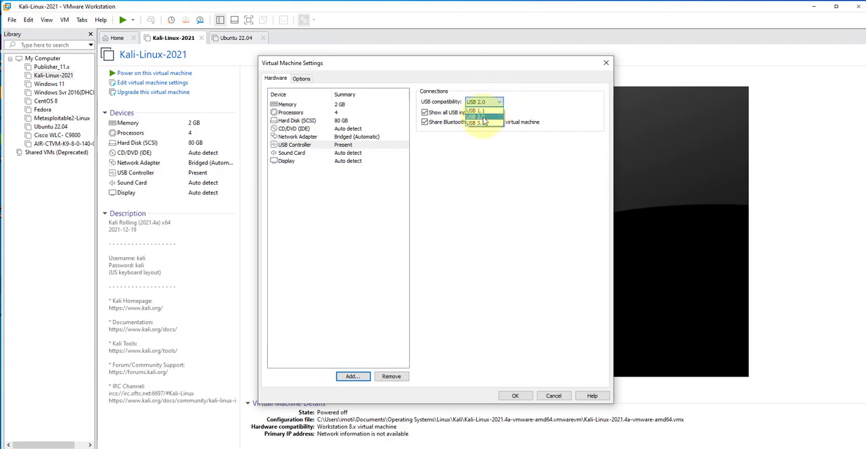
{"action": "mouse_move", "coordinate": [477, 110]}
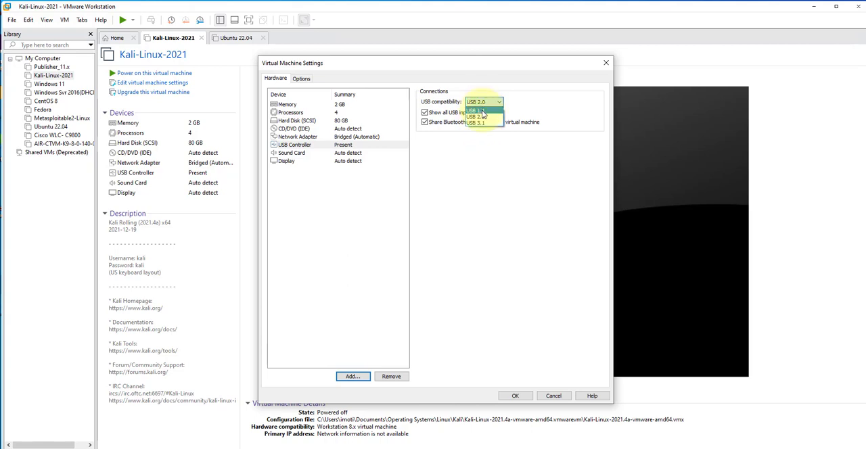
{"action": "left_click", "coordinate": [478, 110]}
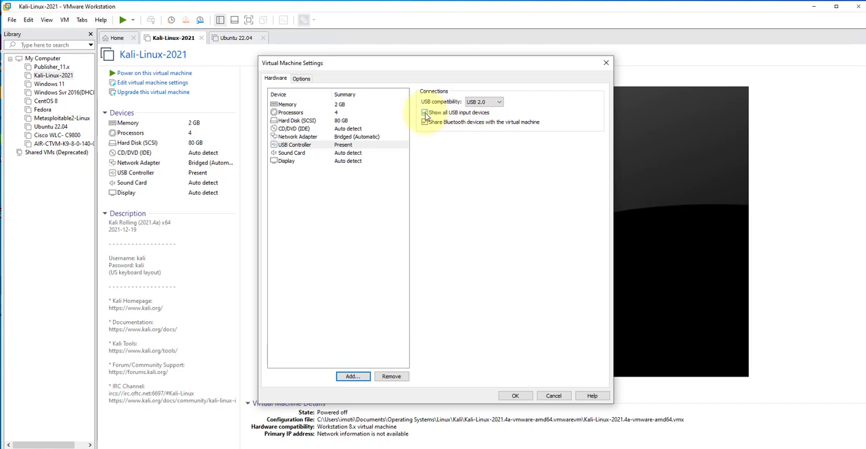
{"action": "left_click", "coordinate": [425, 123]}
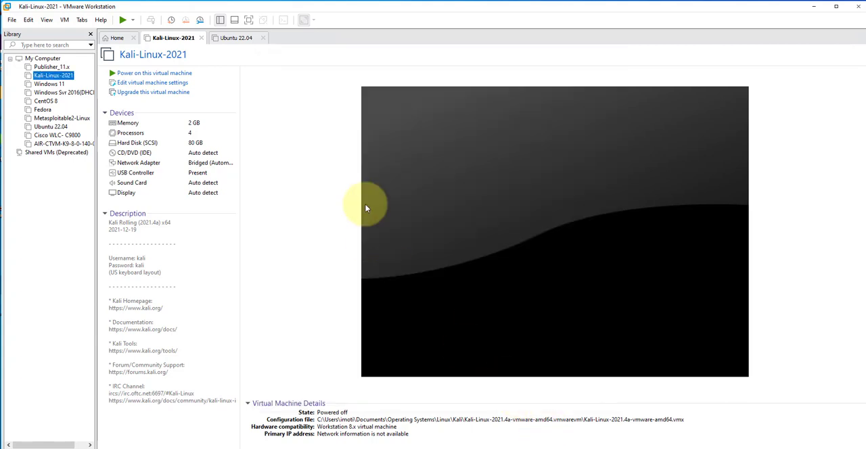
{"action": "mouse_move", "coordinate": [254, 306]}
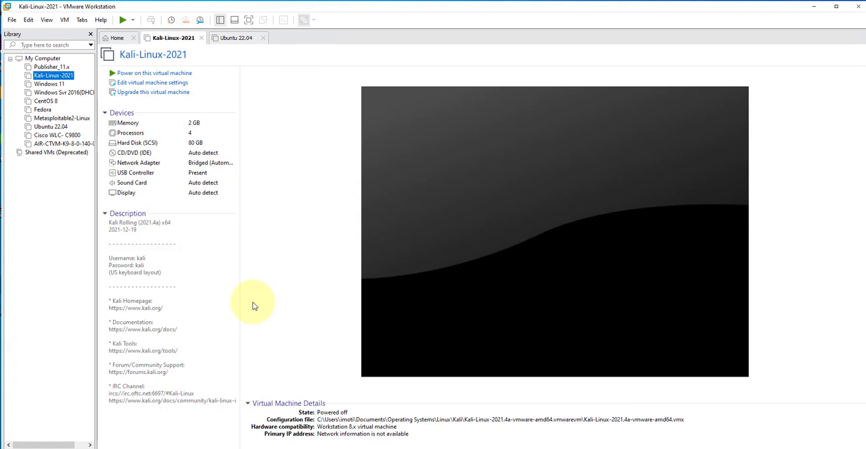
{"action": "mouse_move", "coordinate": [262, 274]}
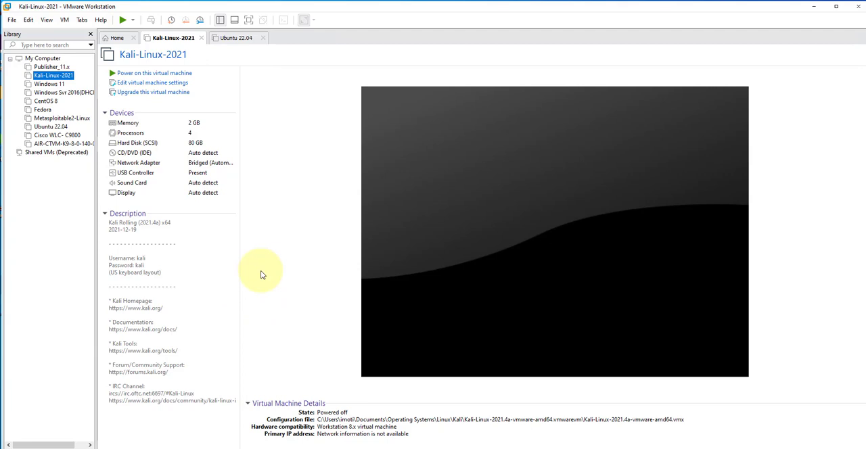
{"action": "mouse_move", "coordinate": [304, 281]}
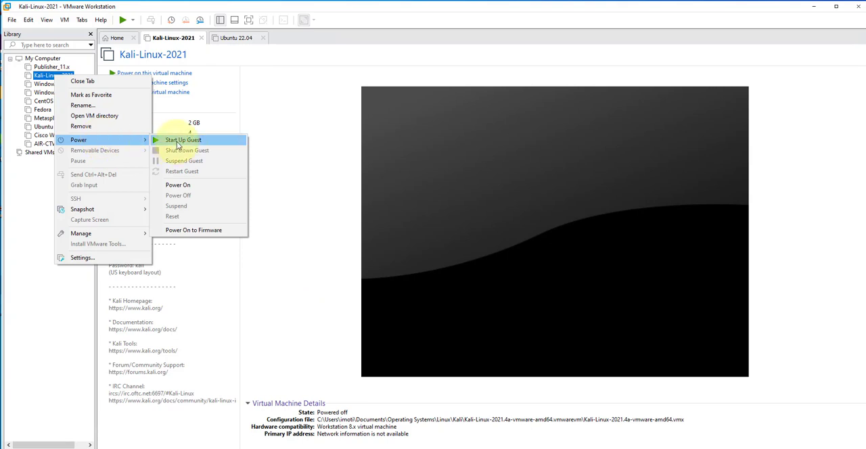
Power on Kali-Linux-2021 and log in with password 'kali' to reach the desktop.
{"action": "left_click", "coordinate": [182, 139]}
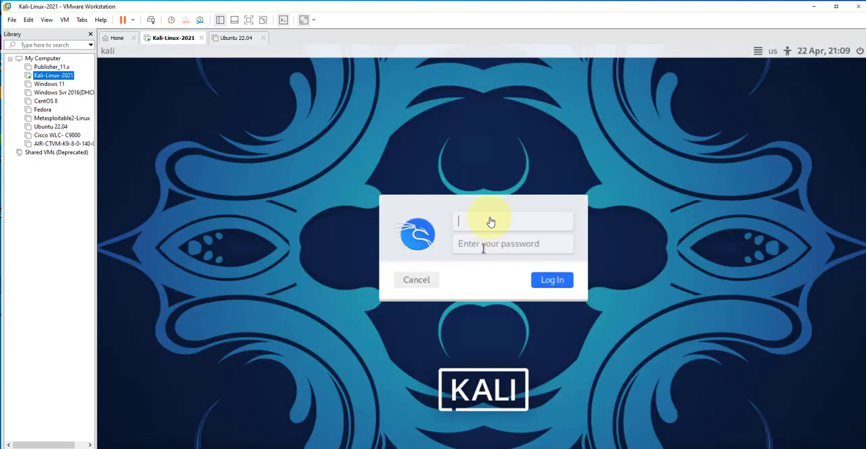
{"action": "type", "text": "kali"}
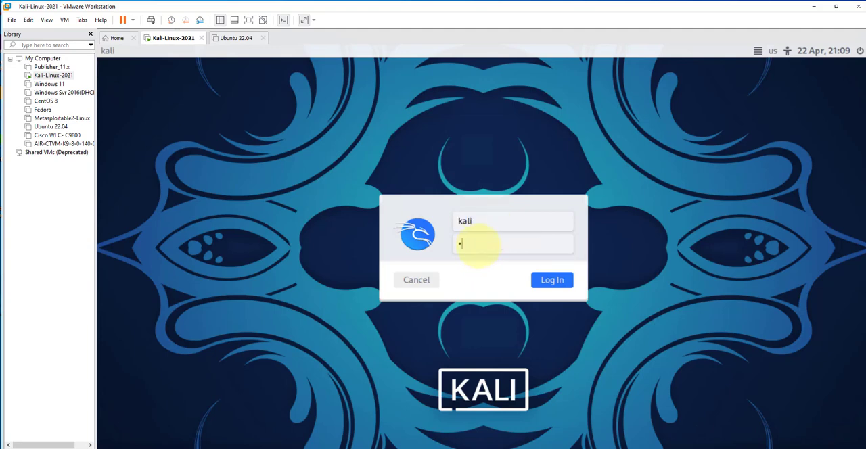
{"action": "left_click", "coordinate": [551, 279]}
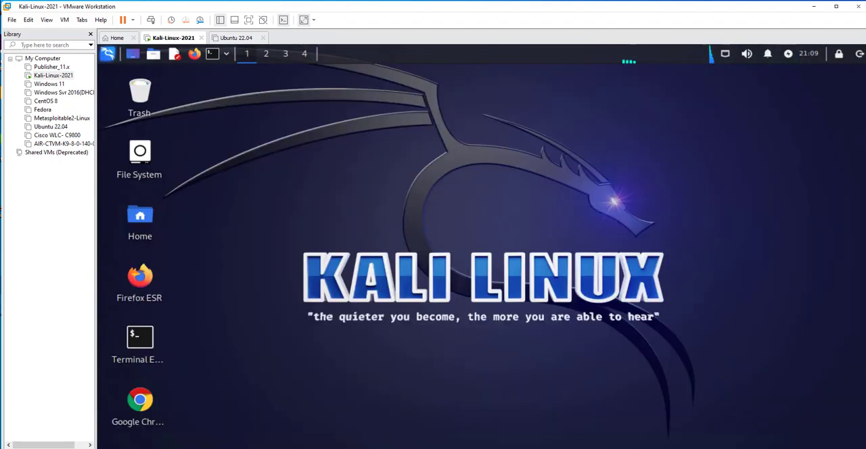
{"action": "mouse_move", "coordinate": [357, 198]}
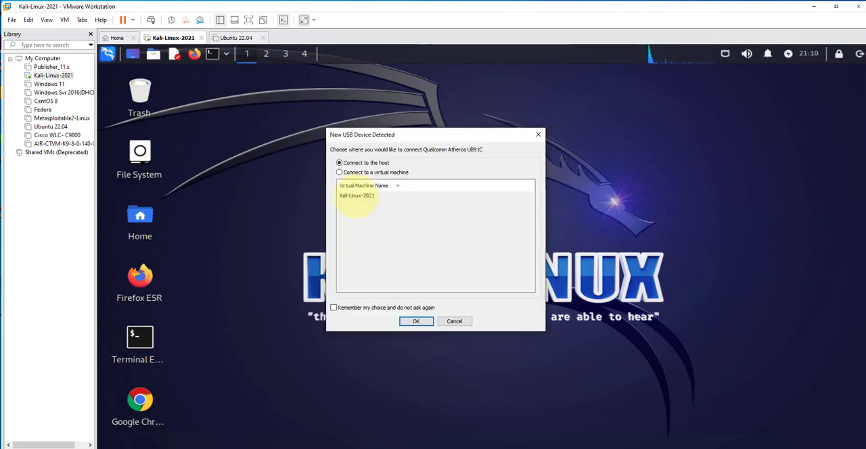
{"action": "mouse_move", "coordinate": [367, 149]}
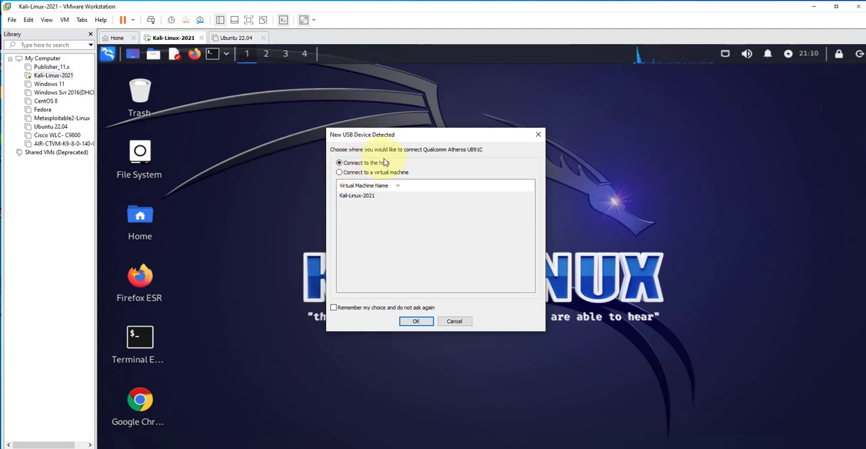
{"action": "mouse_move", "coordinate": [423, 162]}
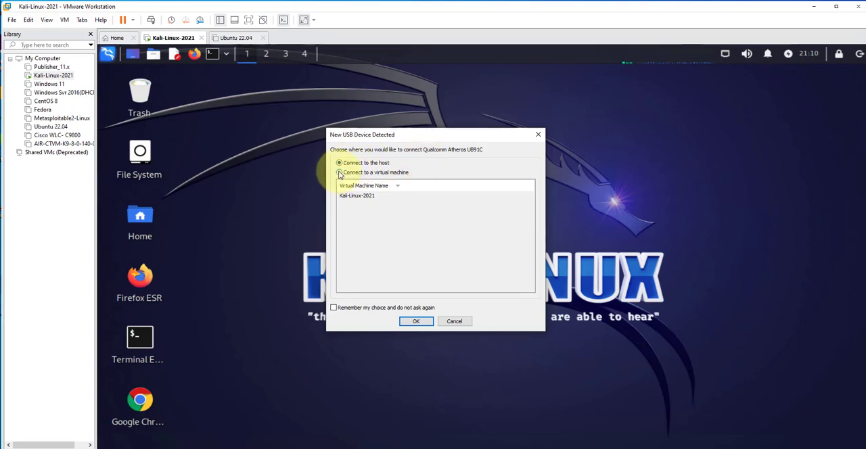
Choose to connect the detected Qualcomm Atheros UB91C to a virtual machine.
{"action": "left_click", "coordinate": [339, 172]}
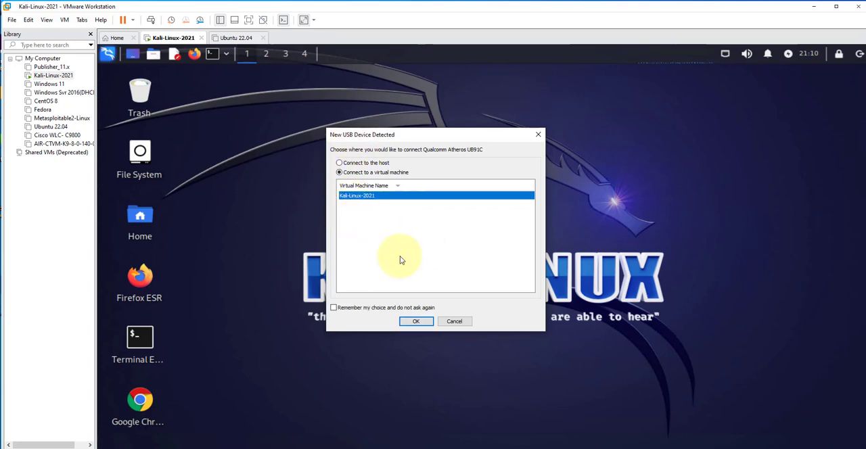
Confirm connecting the adapter to Kali and dismiss the Removable Devices notice.
{"action": "left_click", "coordinate": [415, 320]}
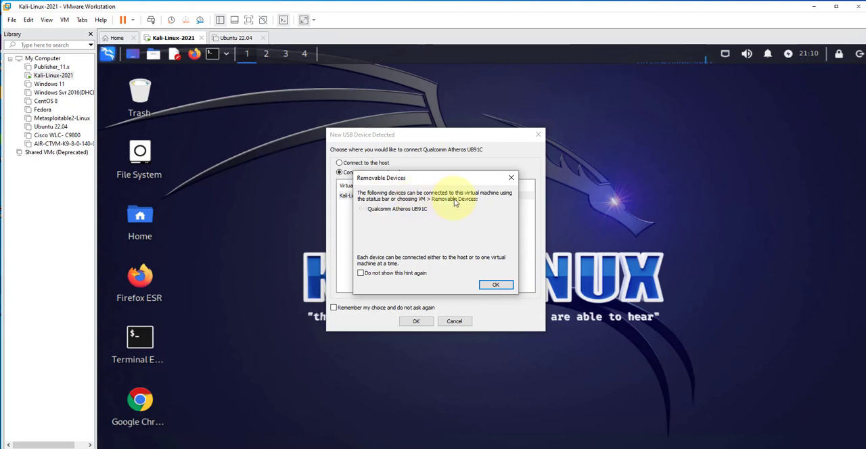
{"action": "mouse_move", "coordinate": [417, 216]}
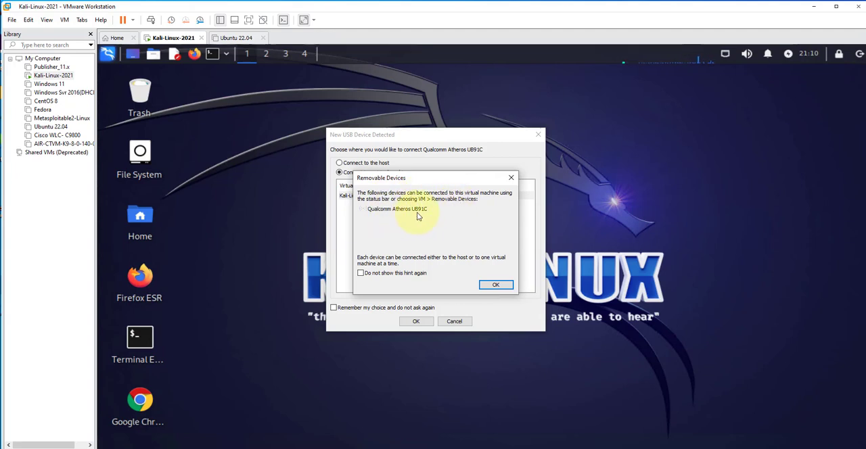
{"action": "mouse_move", "coordinate": [428, 236]}
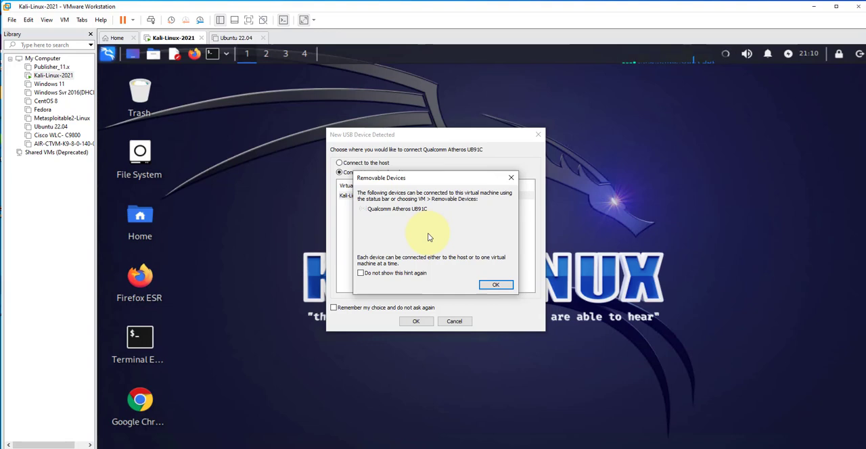
{"action": "left_click", "coordinate": [495, 284]}
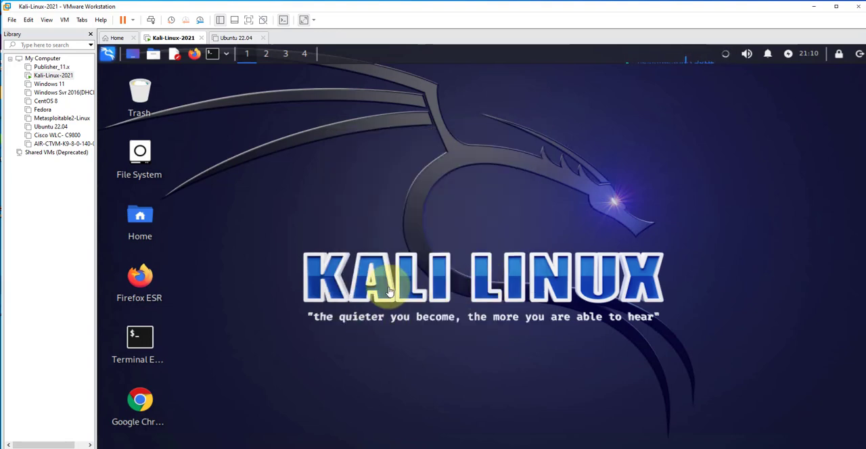
{"action": "mouse_move", "coordinate": [724, 79]}
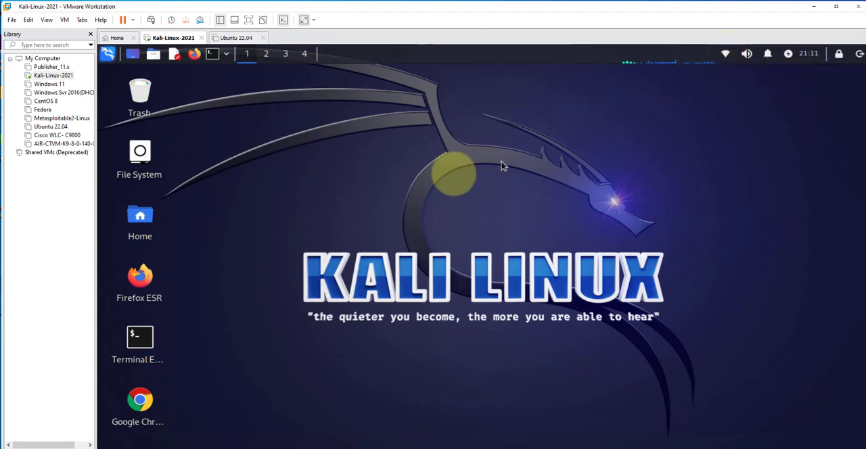
{"action": "mouse_move", "coordinate": [426, 175]}
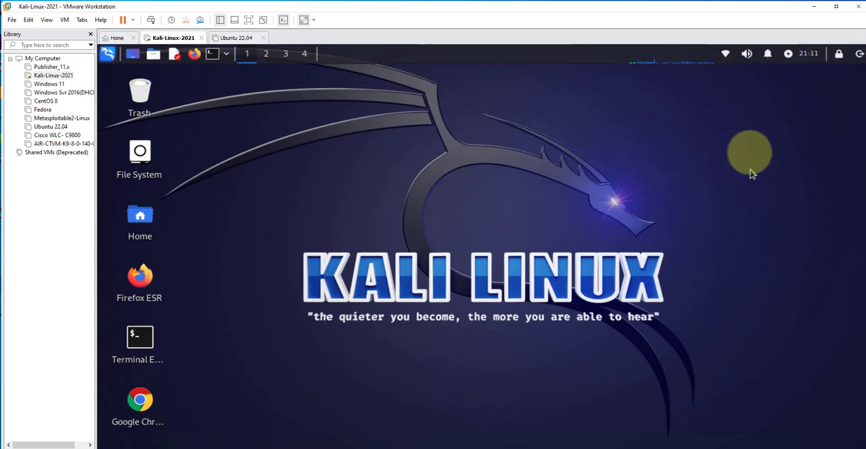
{"action": "mouse_move", "coordinate": [717, 74]}
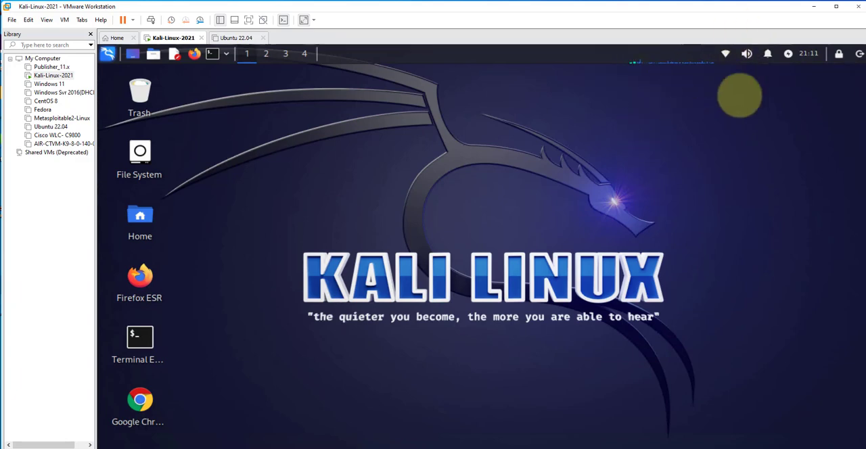
{"action": "mouse_move", "coordinate": [717, 70]}
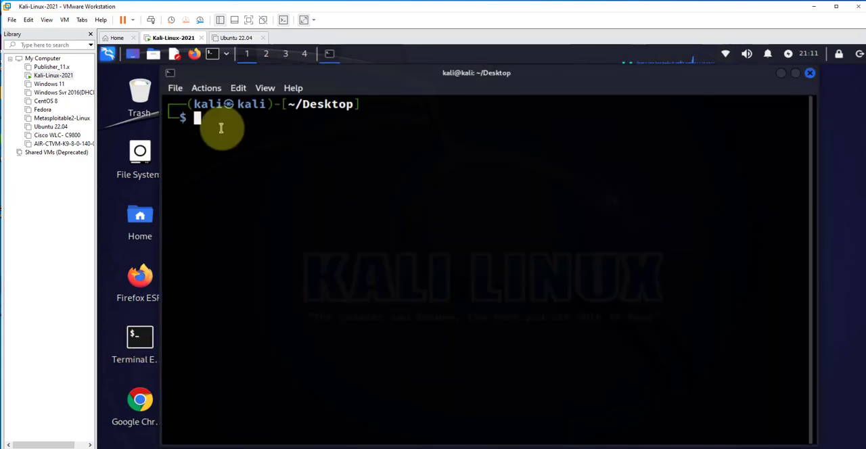
Run 'ip address' in the Kali terminal, clear it, and enter 'lsusb' at the prompt.
{"action": "type", "text": "ip address"}
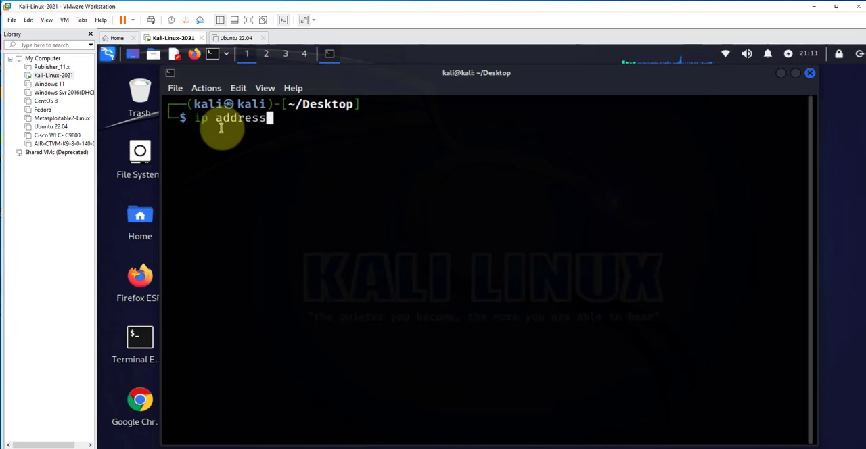
{"action": "key", "text": "Return"}
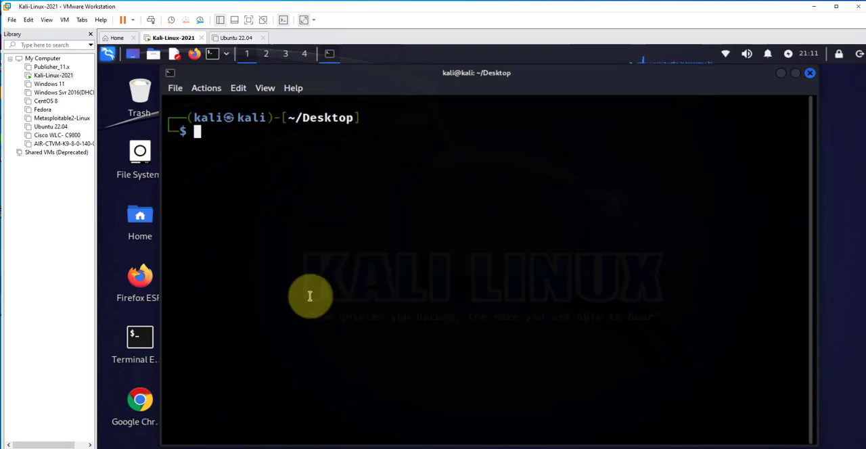
{"action": "type", "text": "lsusb"}
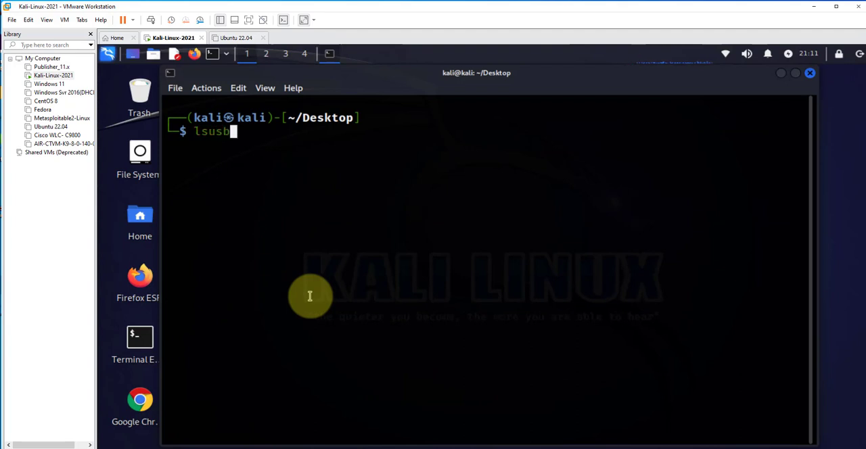
Run lsusb to list the Qualcomm Atheros AR9271 adapter, then type 'iwconfig'.
{"action": "key", "text": "Return"}
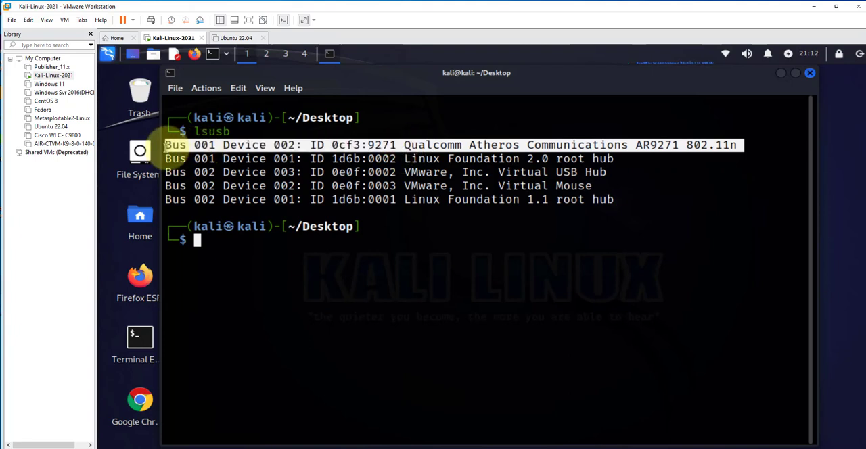
{"action": "key", "text": "Return"}
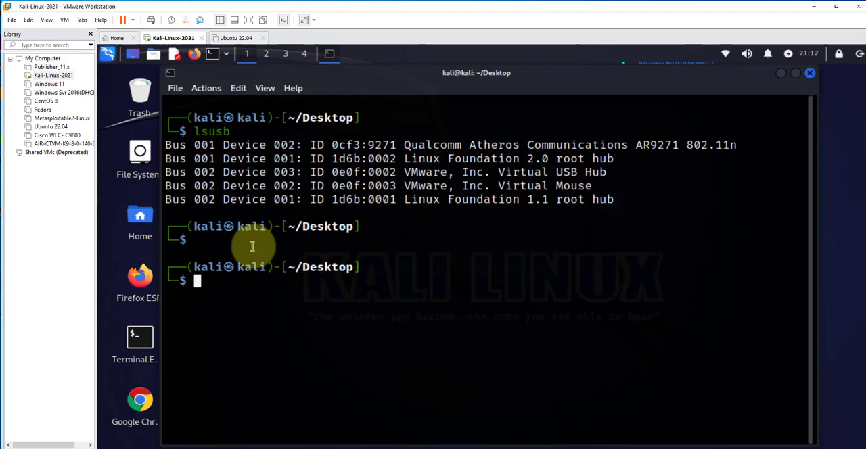
{"action": "type", "text": "iwconfig"}
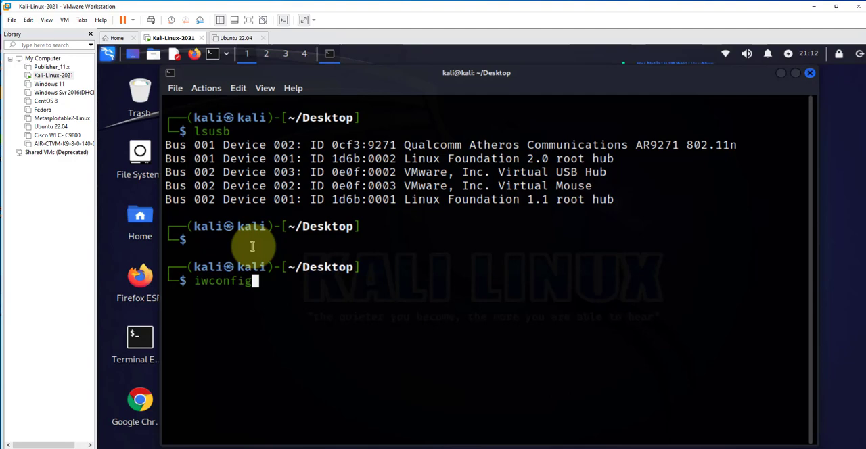
Run iwconfig and highlight wlan0 and its ESSID 'MOSOCHO' in the output.
{"action": "key", "text": "Return"}
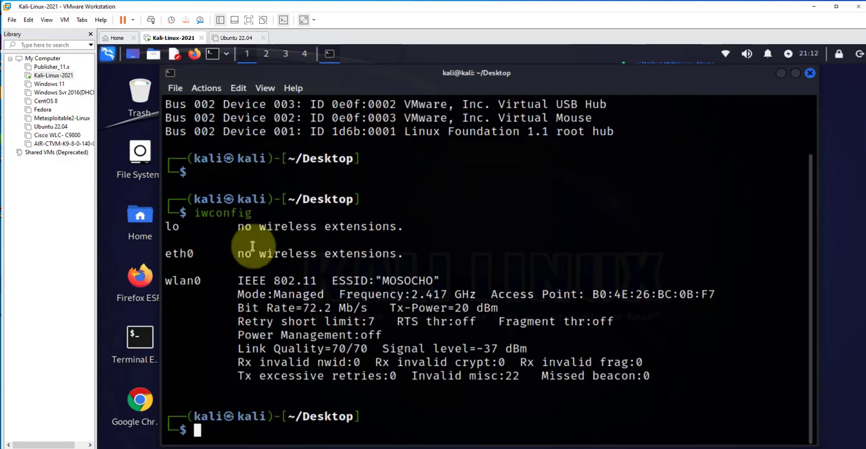
{"action": "mouse_move", "coordinate": [169, 279]}
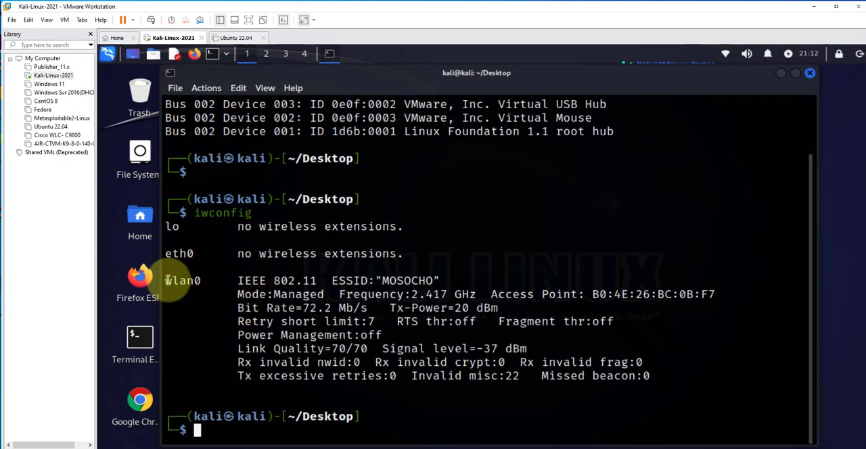
{"action": "double_click", "coordinate": [183, 280]}
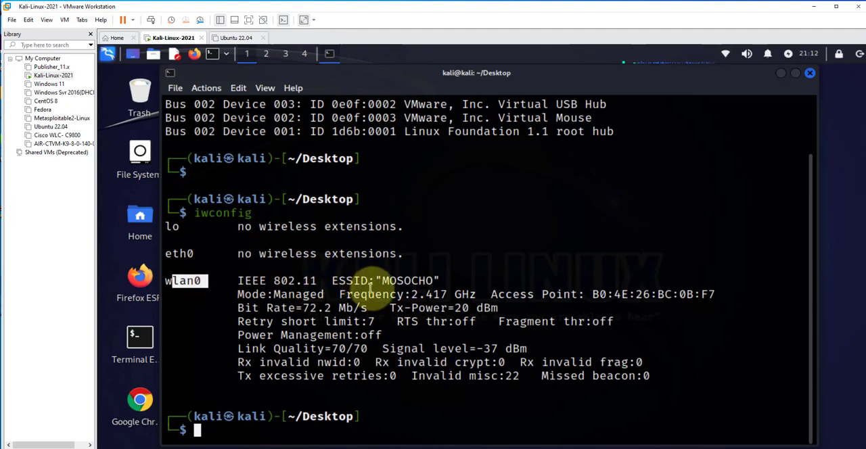
{"action": "mouse_move", "coordinate": [365, 294]}
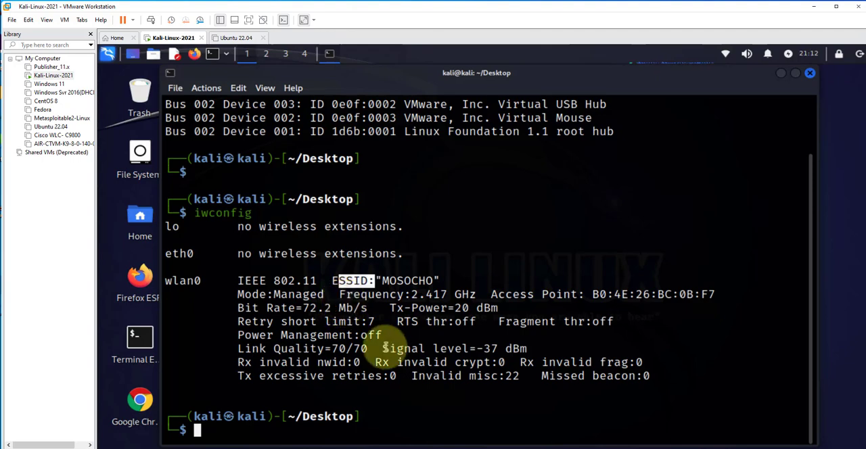
{"action": "double_click", "coordinate": [424, 348]}
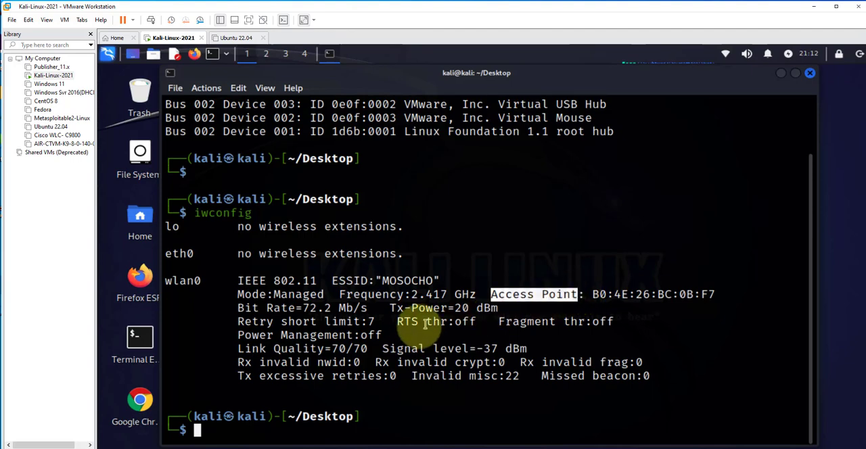
{"action": "mouse_move", "coordinate": [216, 314]}
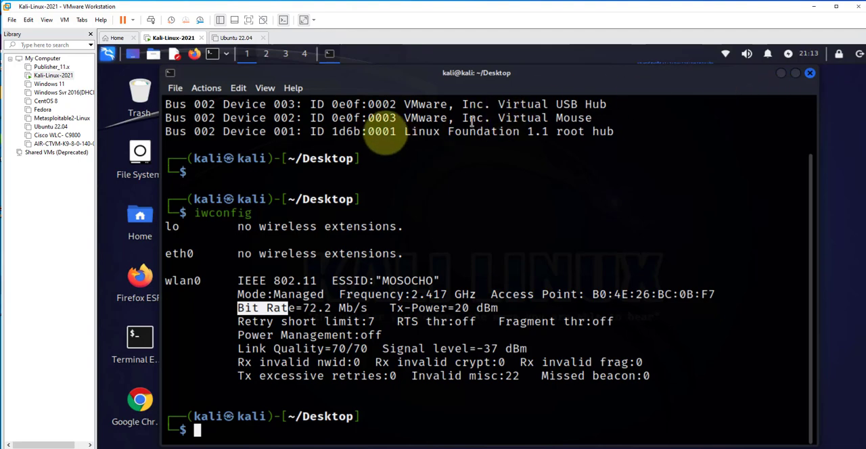
{"action": "mouse_move", "coordinate": [811, 74]}
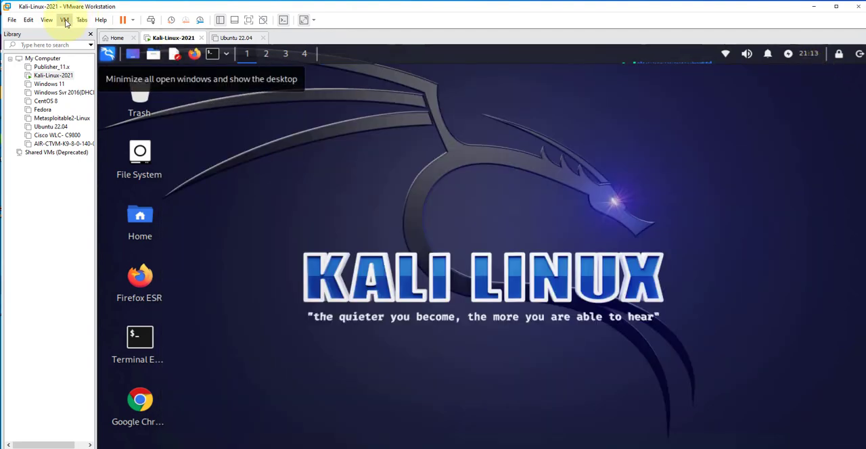
Disconnect the Qualcomm Atheros UB91C from Kali and return it to the host.
{"action": "left_click", "coordinate": [64, 19]}
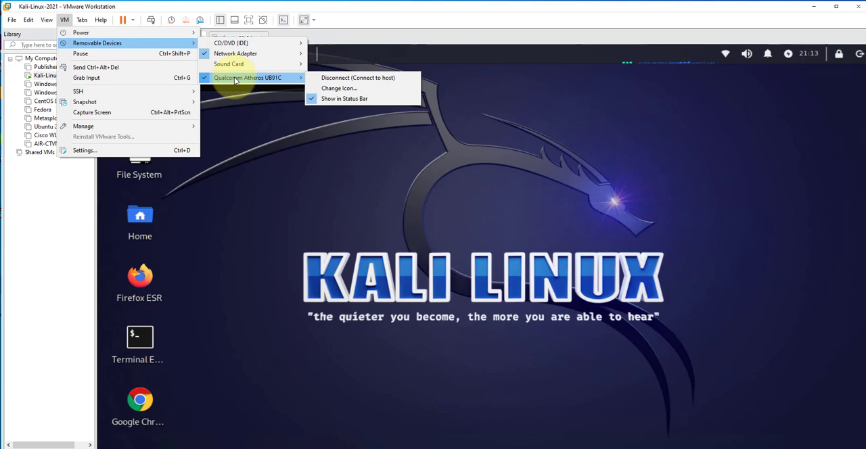
{"action": "mouse_move", "coordinate": [357, 77]}
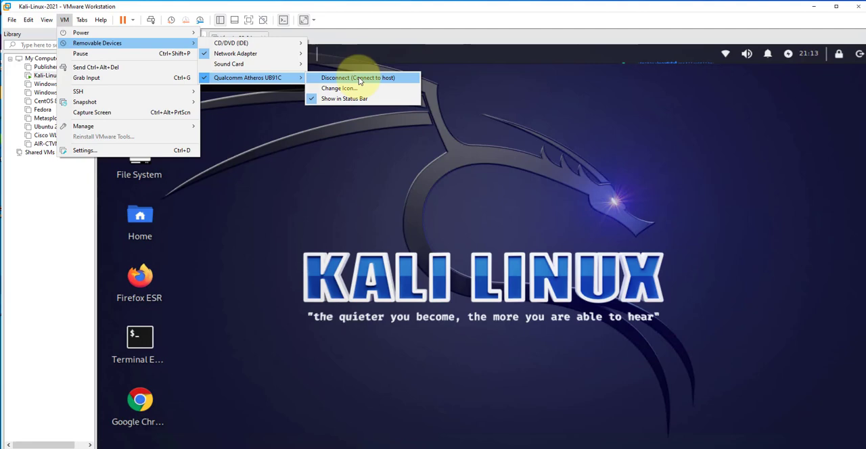
{"action": "left_click", "coordinate": [357, 77]}
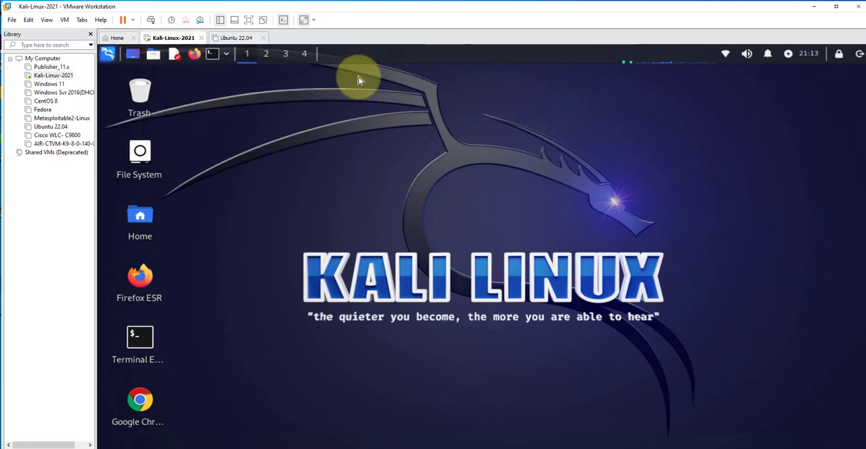
{"action": "mouse_move", "coordinate": [724, 55]}
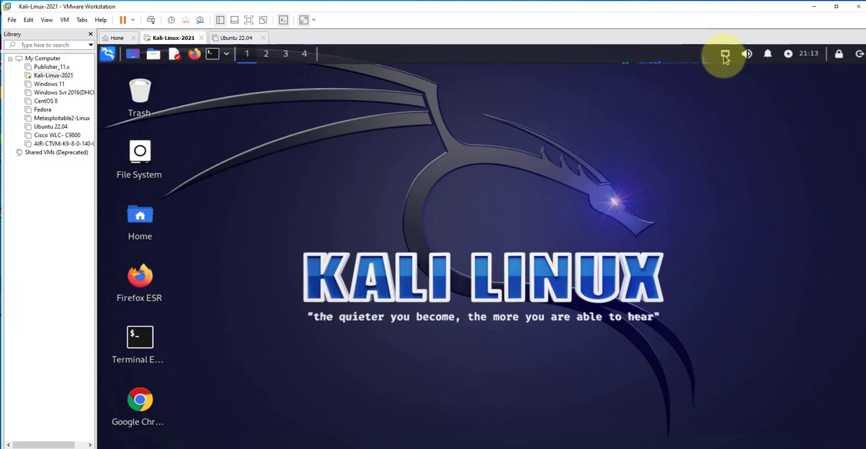
{"action": "mouse_move", "coordinate": [558, 145]}
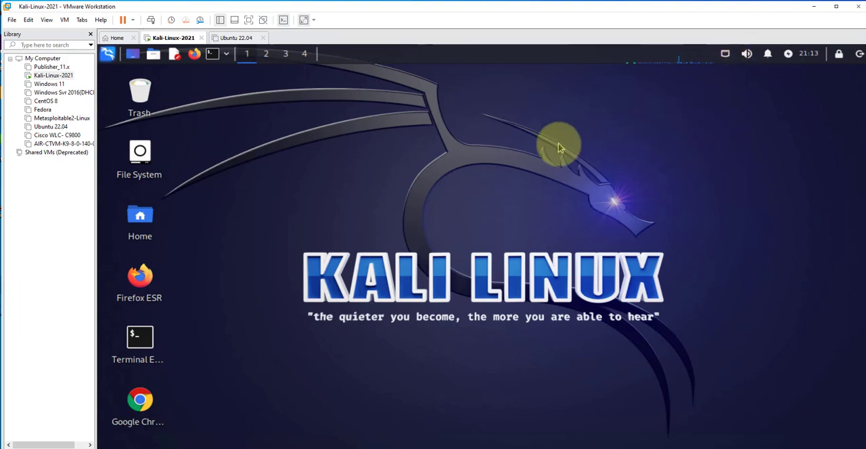
{"action": "mouse_move", "coordinate": [520, 147]}
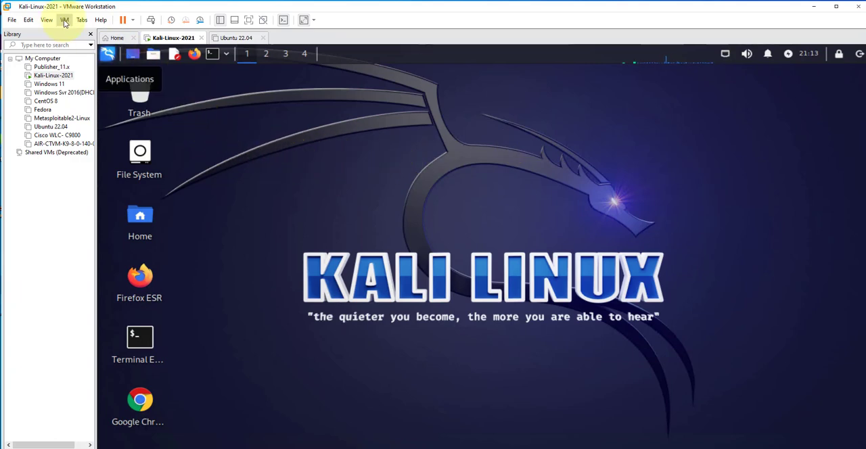
Connect the Qualcomm Atheros UB91C adapter to the Kali VM and confirm the host-unplug warning.
{"action": "left_click", "coordinate": [64, 19]}
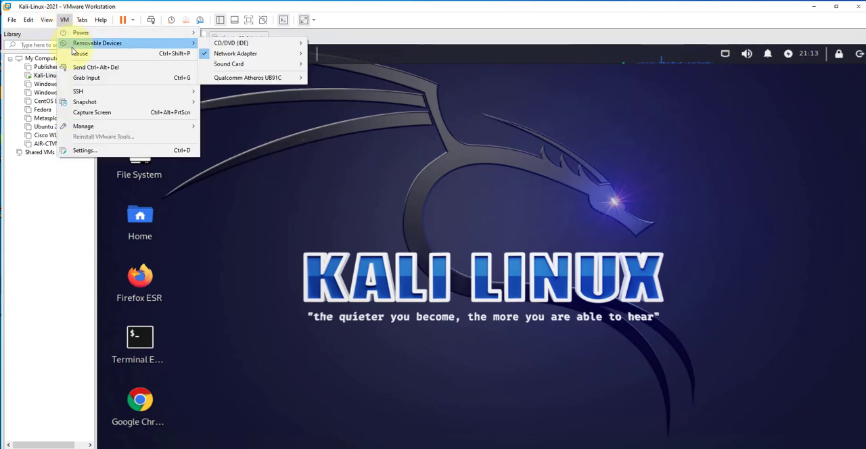
{"action": "mouse_move", "coordinate": [235, 53]}
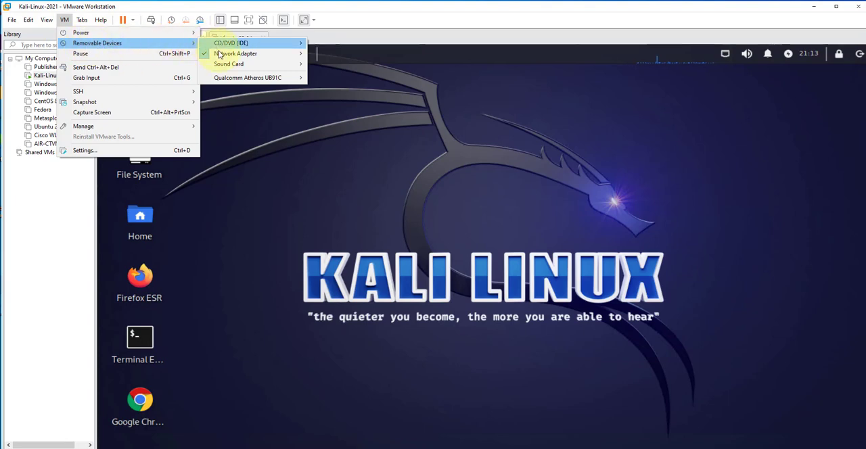
{"action": "mouse_move", "coordinate": [254, 77]}
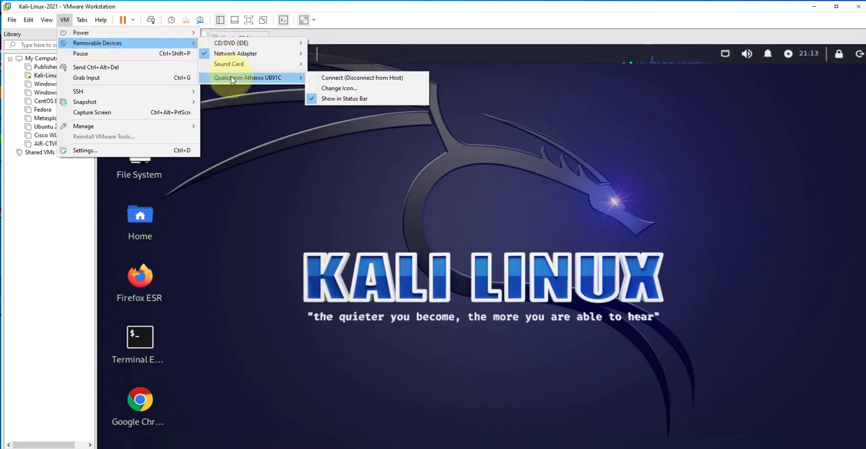
{"action": "mouse_move", "coordinate": [361, 77]}
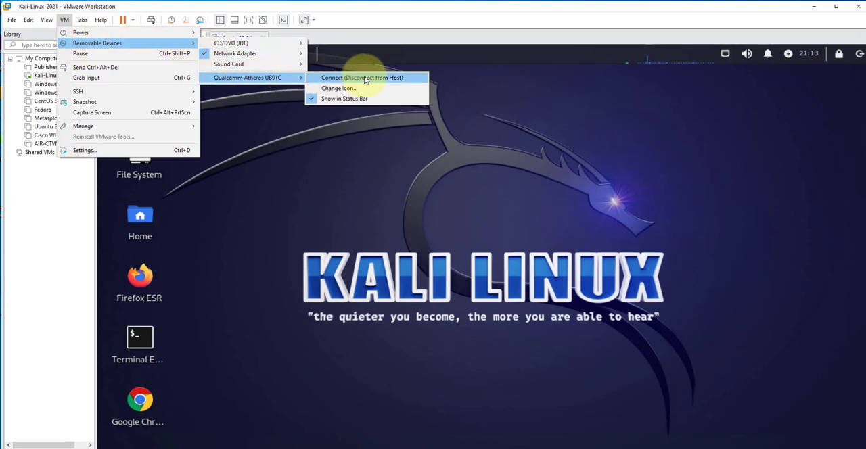
{"action": "left_click", "coordinate": [361, 77]}
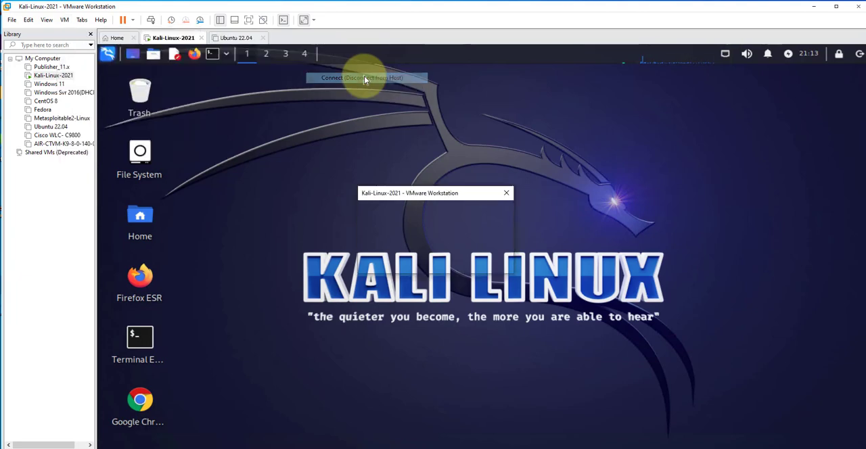
{"action": "left_click", "coordinate": [365, 77]}
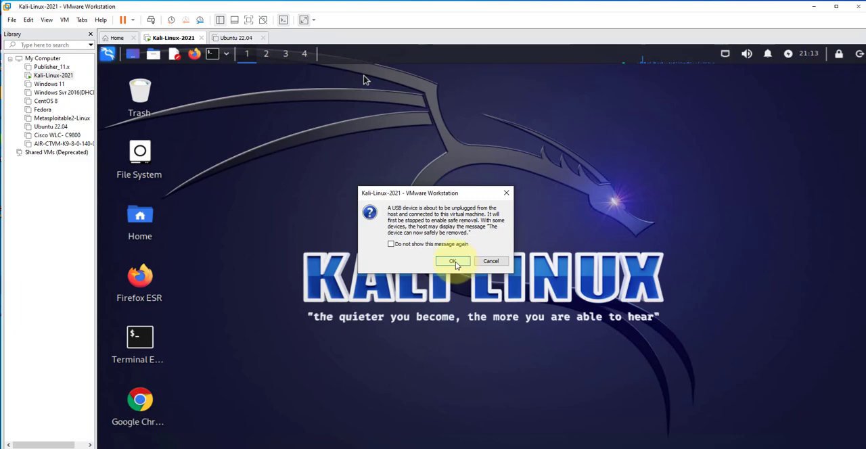
{"action": "left_click", "coordinate": [453, 261]}
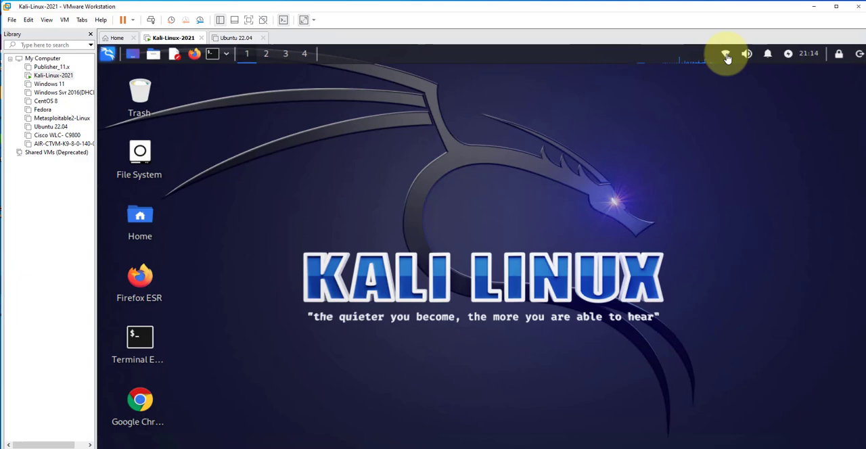
{"action": "mouse_move", "coordinate": [724, 54]}
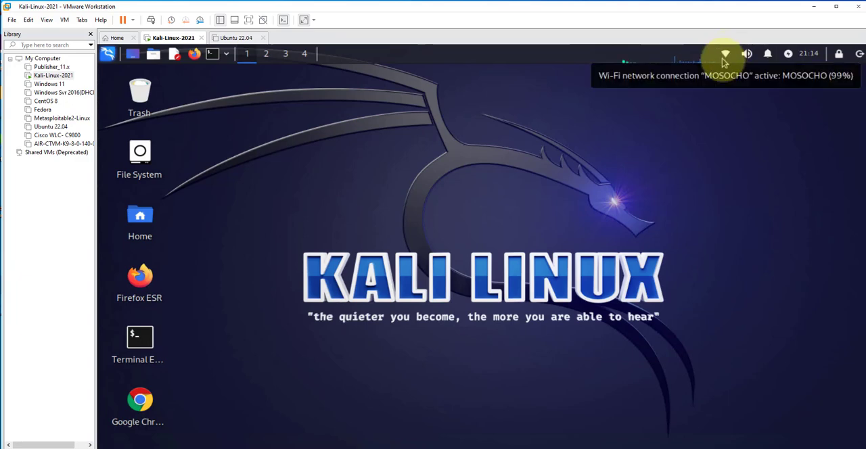
{"action": "left_click", "coordinate": [724, 53]}
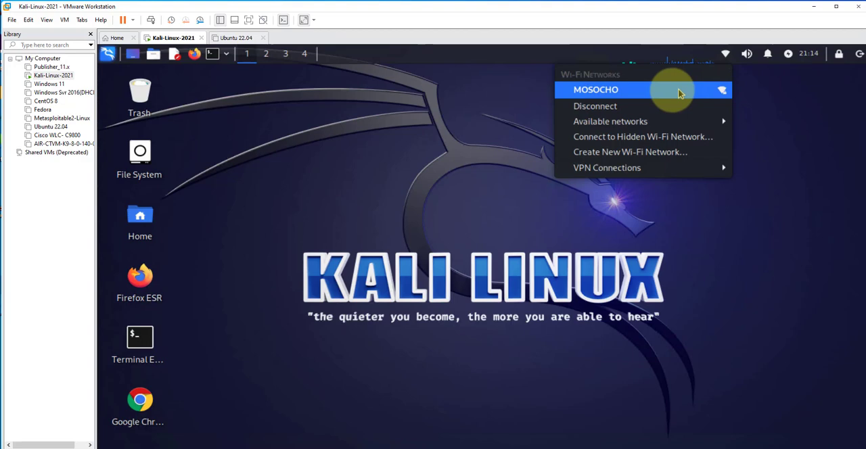
{"action": "mouse_move", "coordinate": [636, 90]}
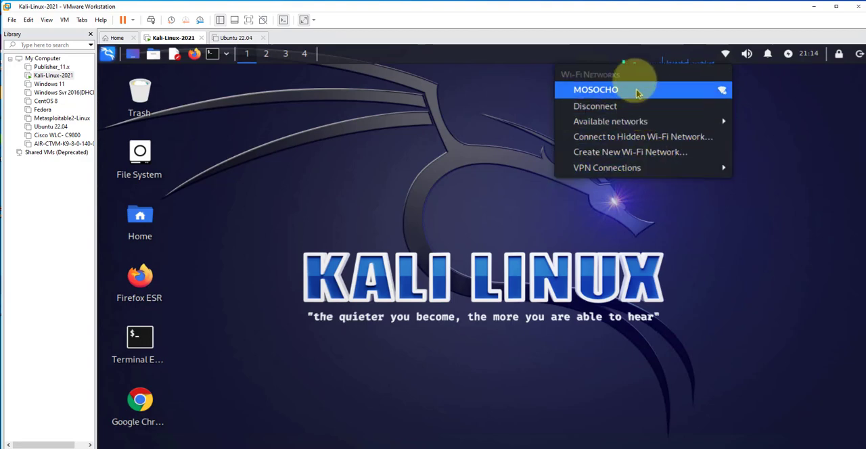
{"action": "mouse_move", "coordinate": [614, 81]}
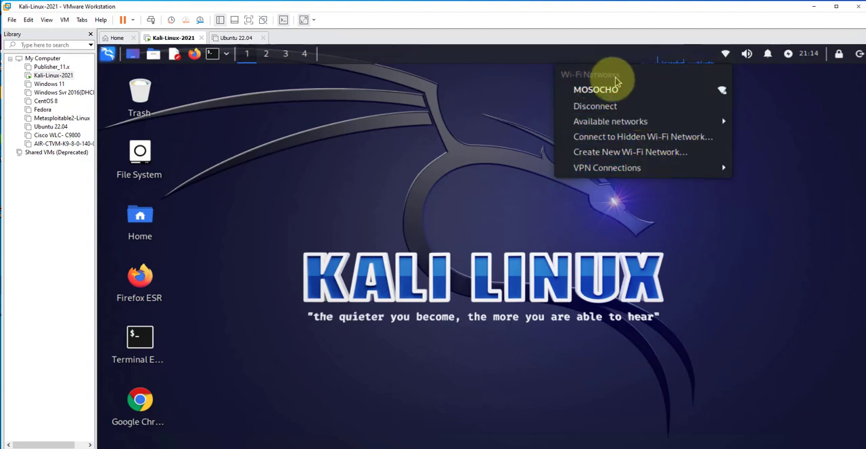
{"action": "mouse_move", "coordinate": [610, 121]}
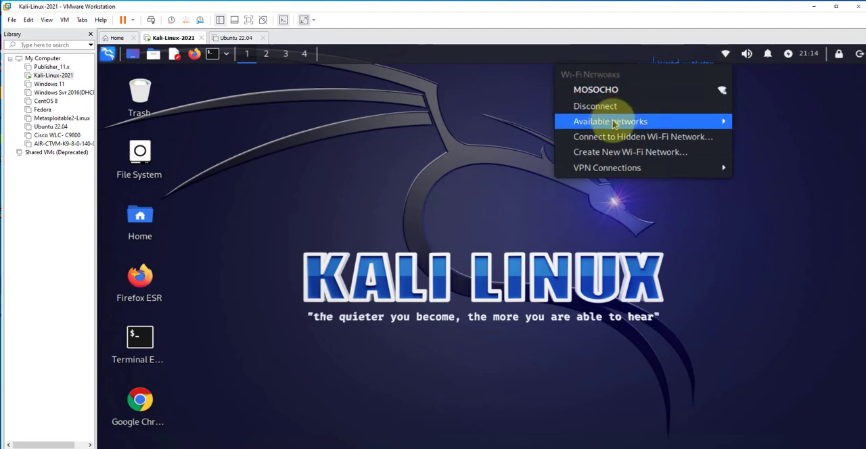
{"action": "left_click", "coordinate": [685, 124]}
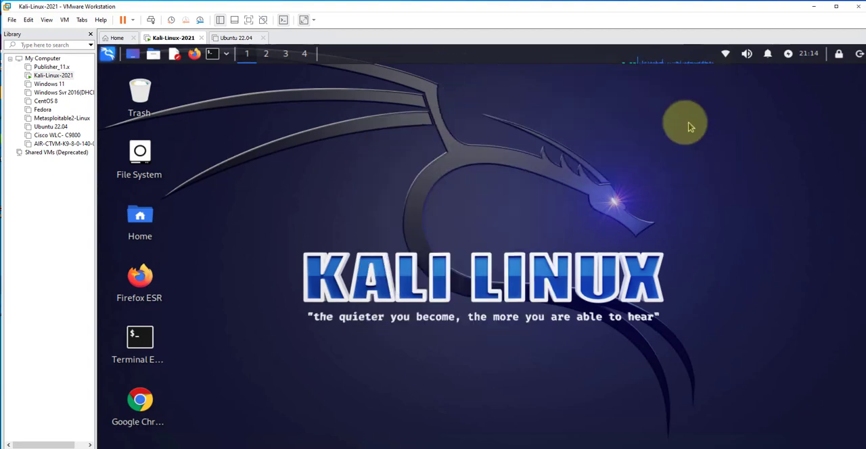
{"action": "mouse_move", "coordinate": [665, 115]}
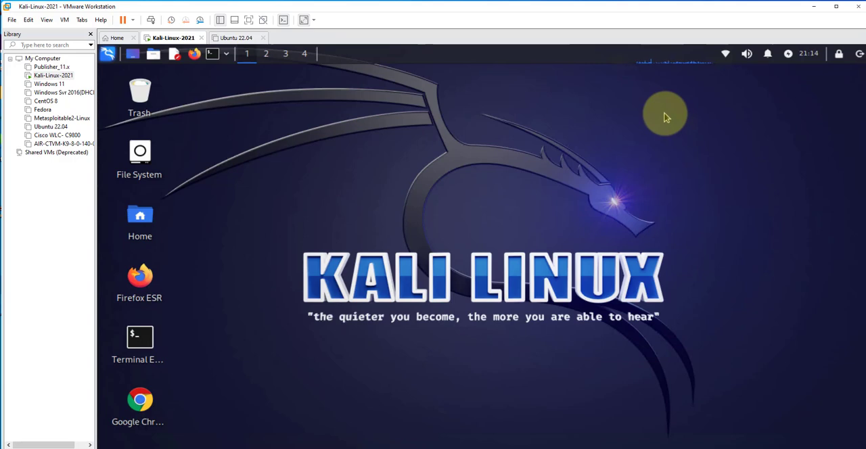
{"action": "mouse_move", "coordinate": [674, 114]}
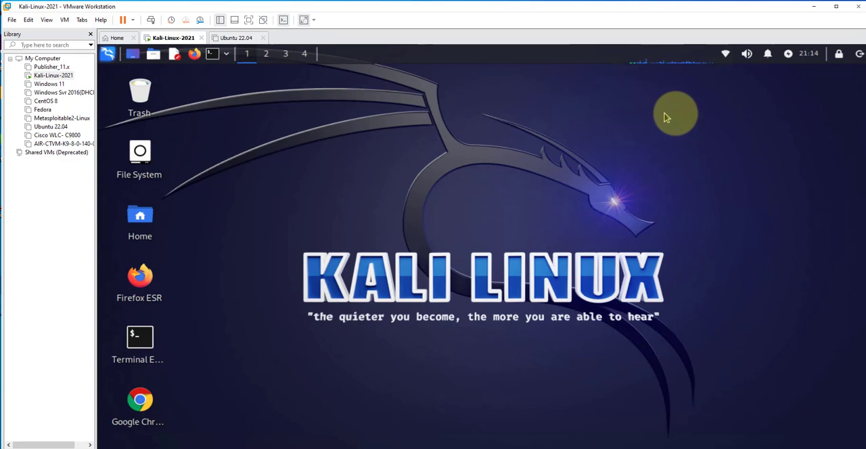
{"action": "mouse_move", "coordinate": [687, 107]}
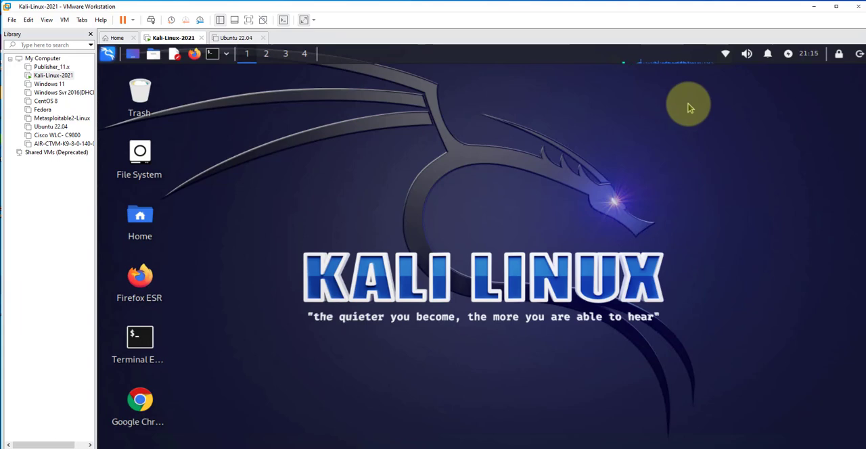